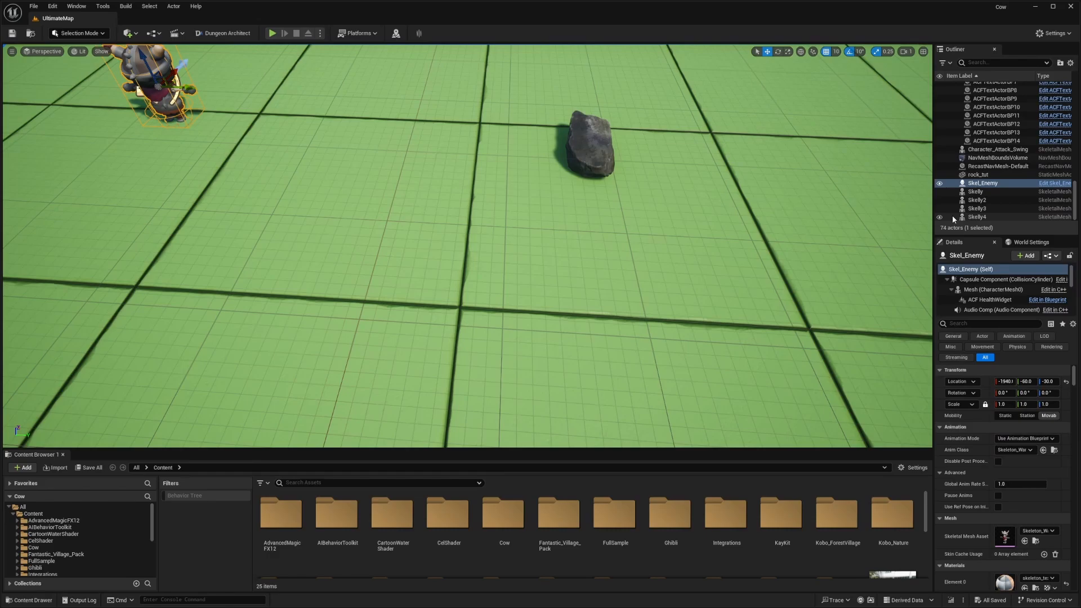
{"action": "mouse_move", "coordinate": [625, 137]}
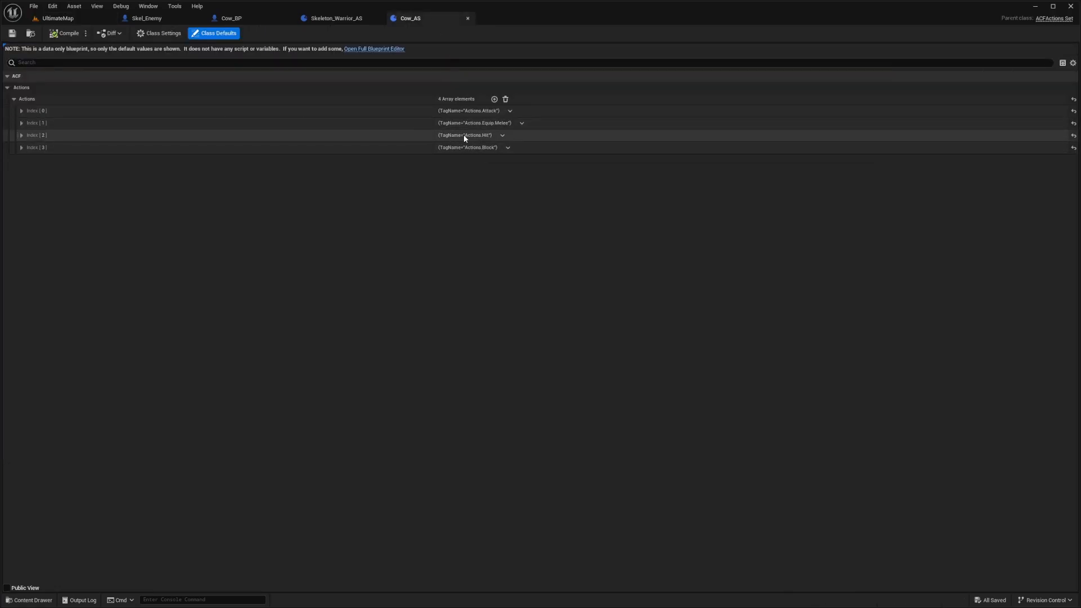
Expand Skeleton_Warrior_AS's Actions.Hit entry to its Warp settings, then bring up Cow_AS
{"action": "left_click", "coordinate": [337, 19]}
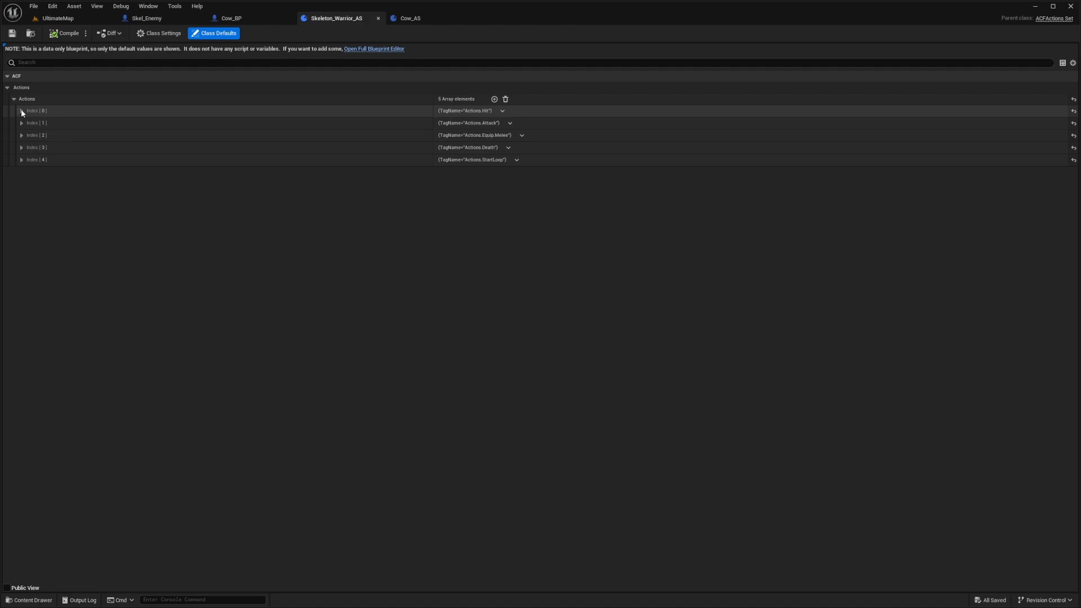
{"action": "left_click", "coordinate": [20, 111]}
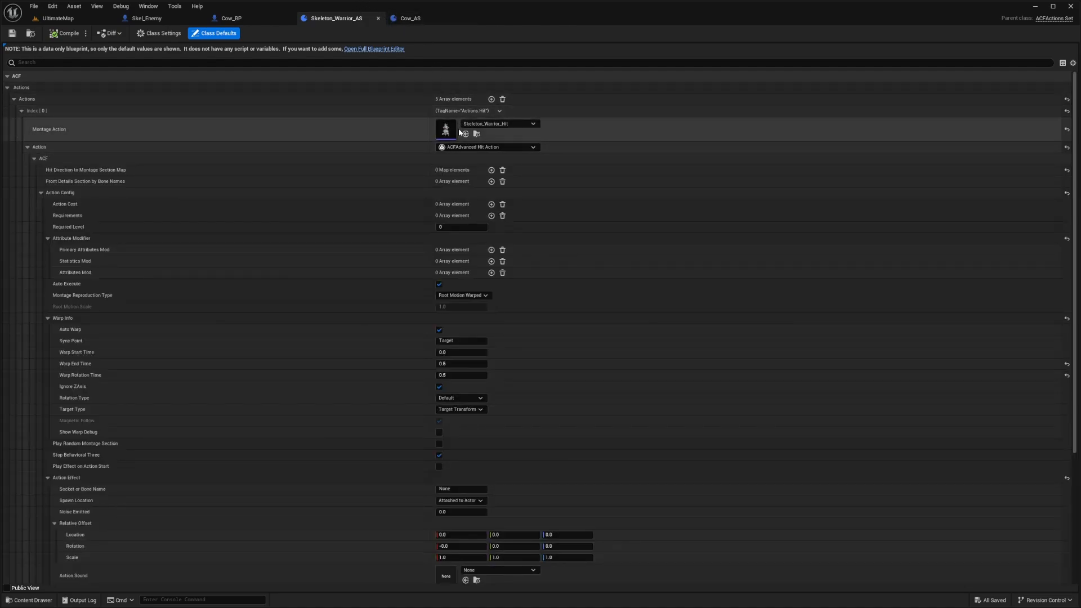
{"action": "scroll", "scroll_direction": "down", "scroll_amount": 3}
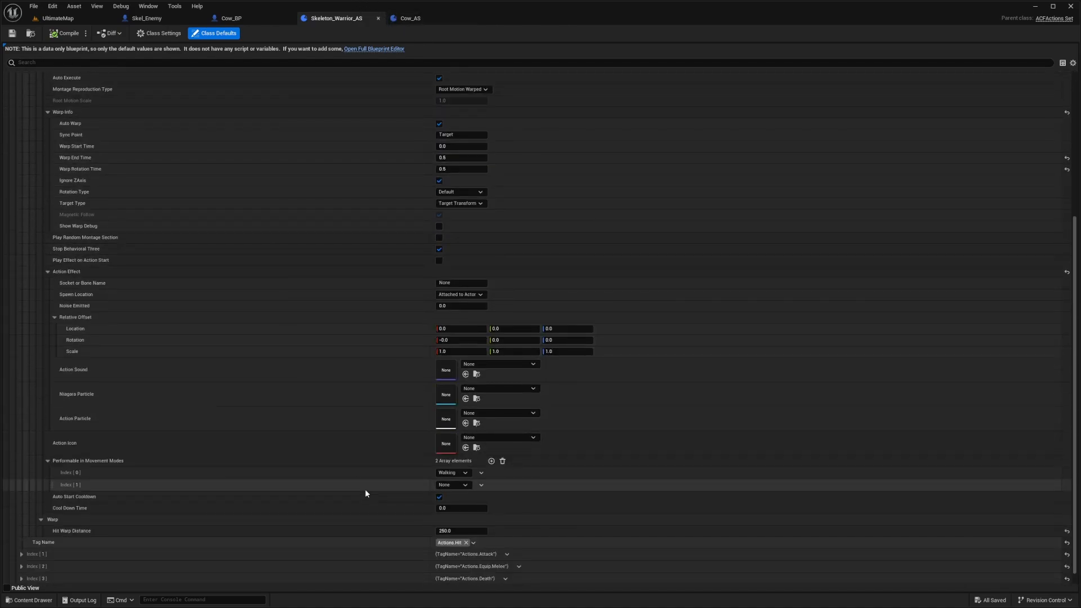
{"action": "left_click", "coordinate": [410, 18]}
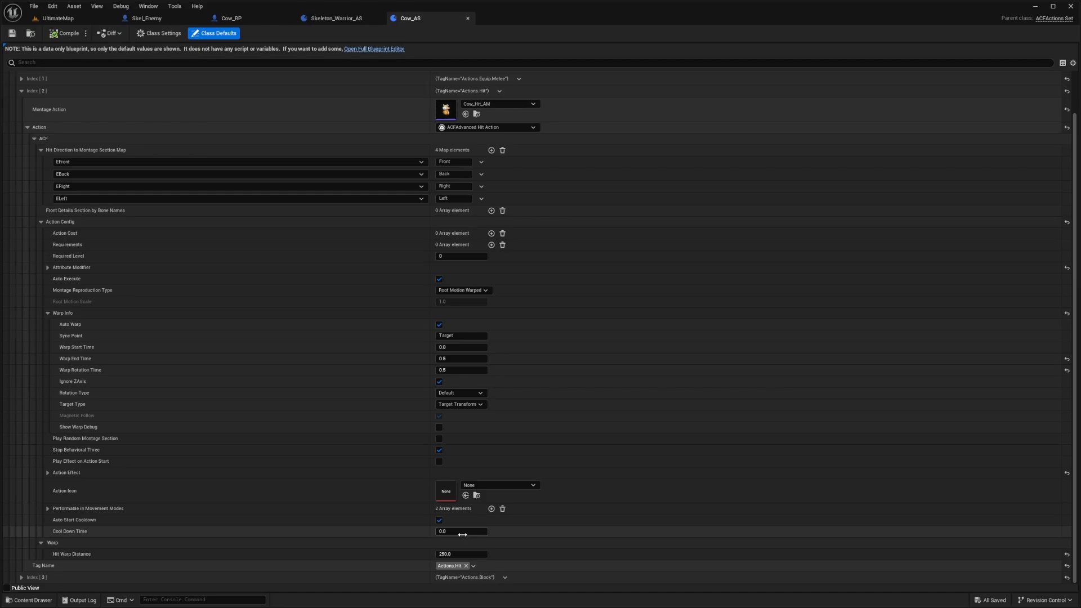
{"action": "mouse_move", "coordinate": [71, 561]}
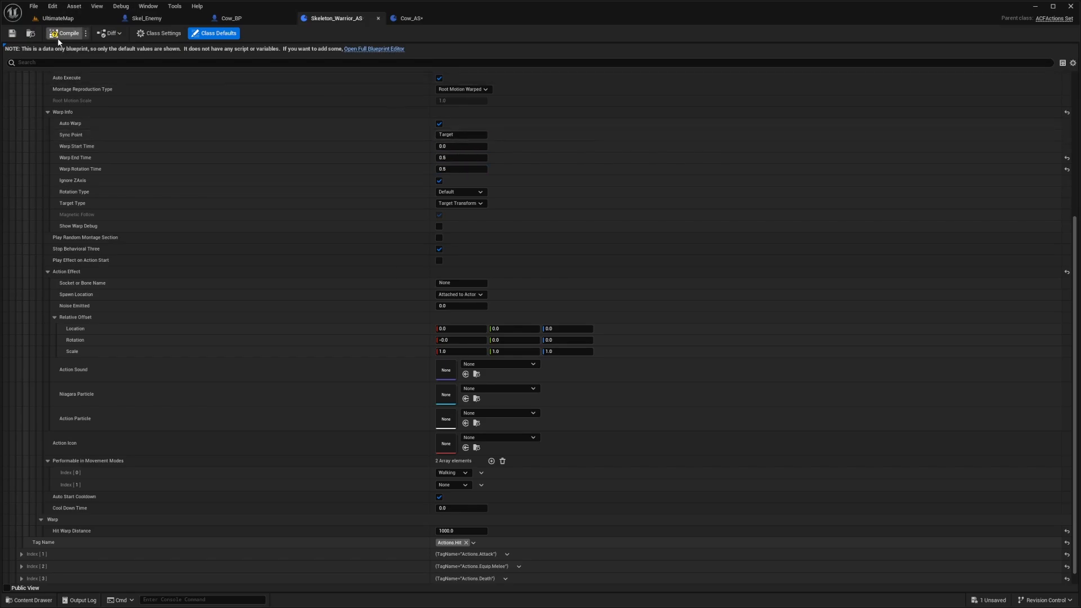
Compile the edited Skeleton_Warrior_AS action set
{"action": "left_click", "coordinate": [51, 19]}
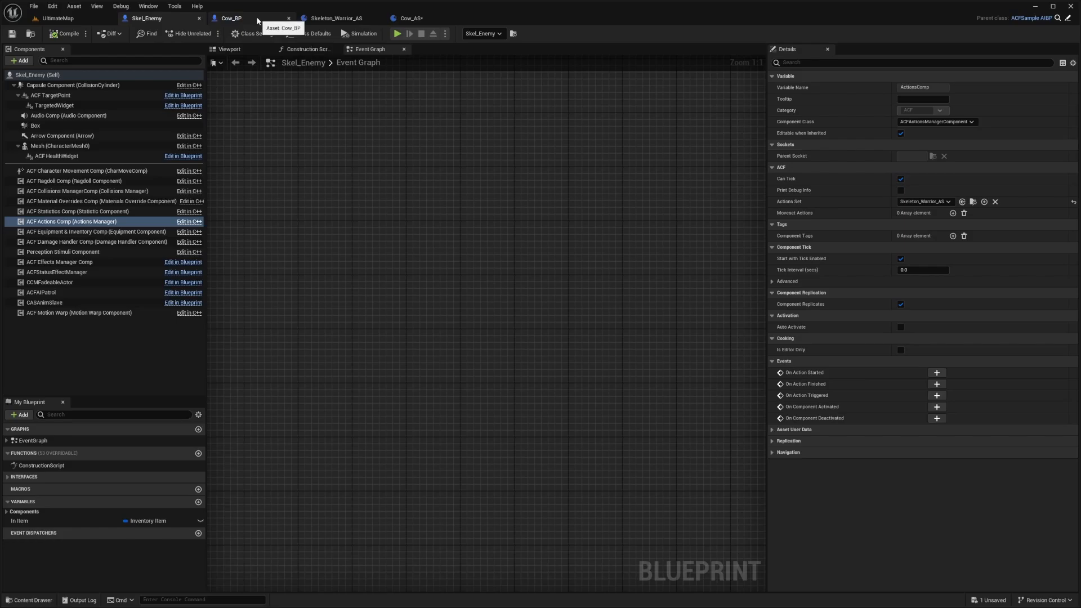
Reopen Skeleton_Warrior_AS and change the hit action's Hit Warp Distance to 500
{"action": "left_click", "coordinate": [340, 18]}
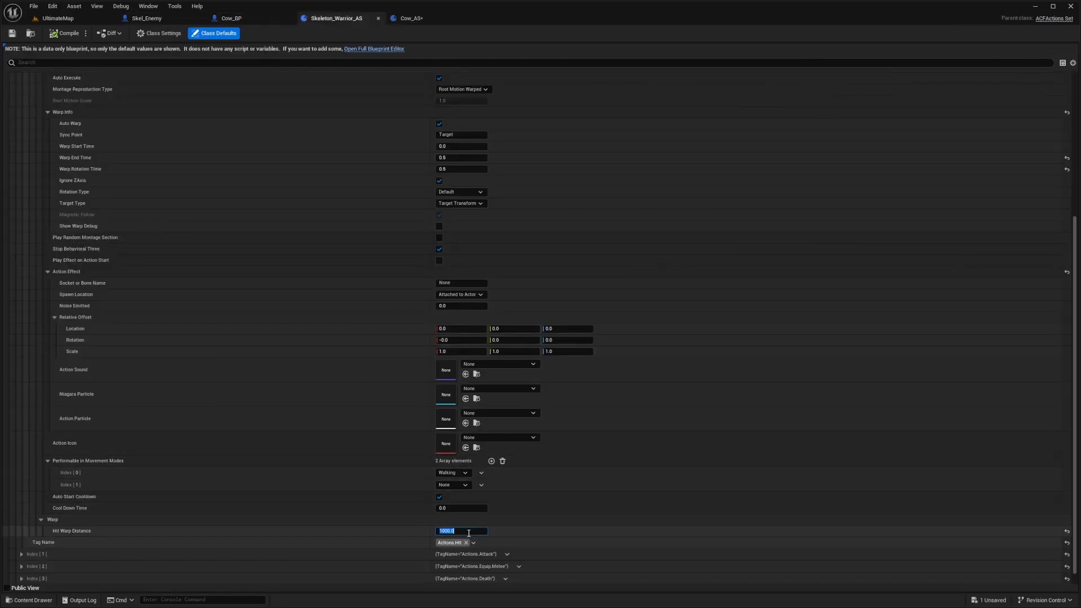
{"action": "type", "text": "50.0"}
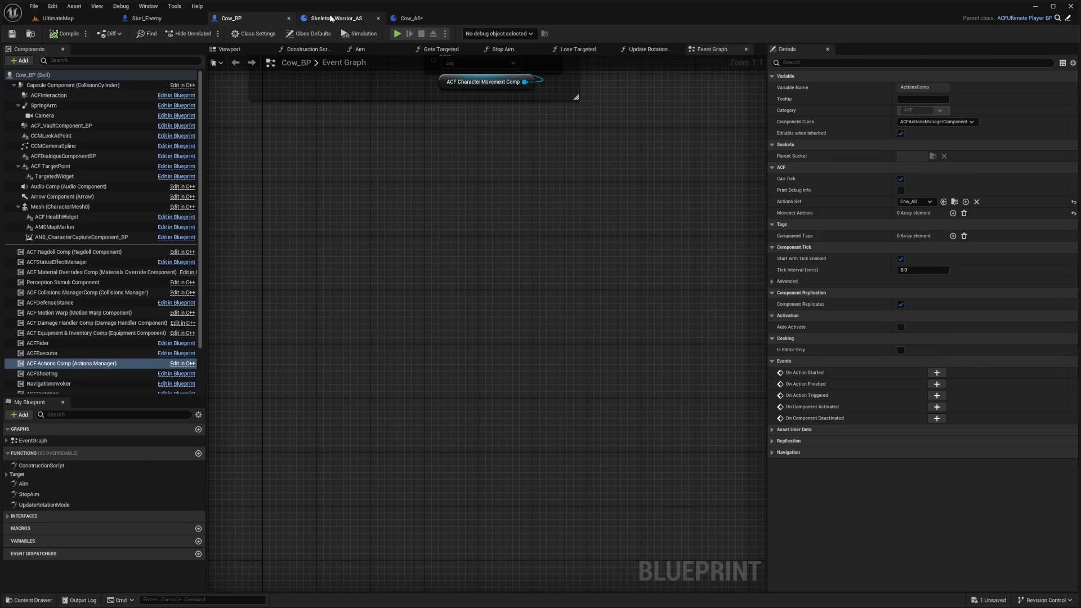
Set the skeleton hit action's Warp End Time and Warp Rotation Time to 0.1, then save
{"action": "left_click", "coordinate": [344, 18]}
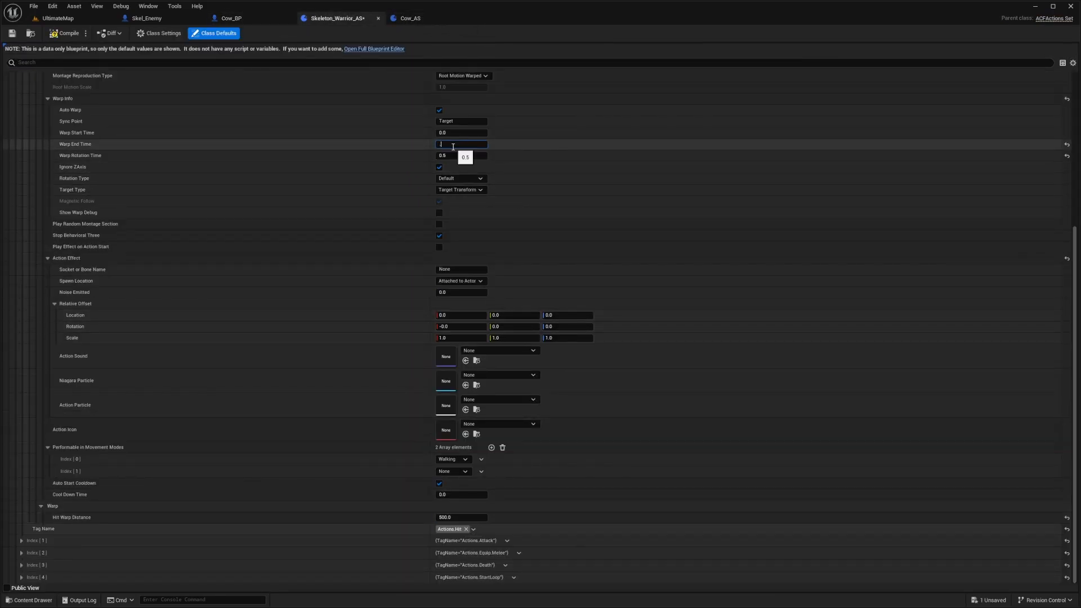
{"action": "left_click", "coordinate": [461, 155]}
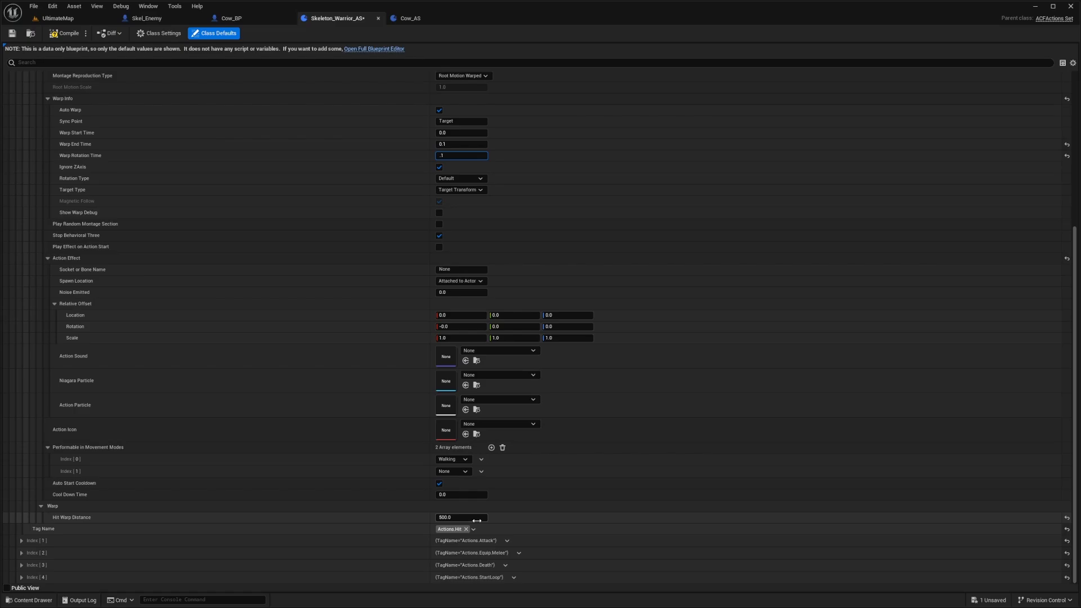
{"action": "mouse_move", "coordinate": [88, 160]}
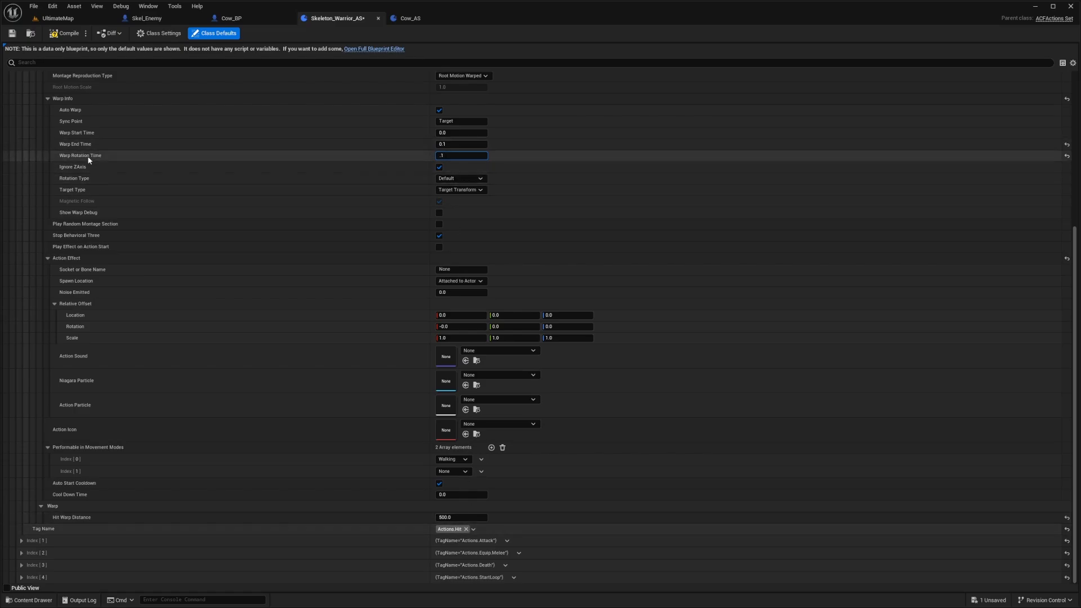
{"action": "mouse_move", "coordinate": [88, 59]}
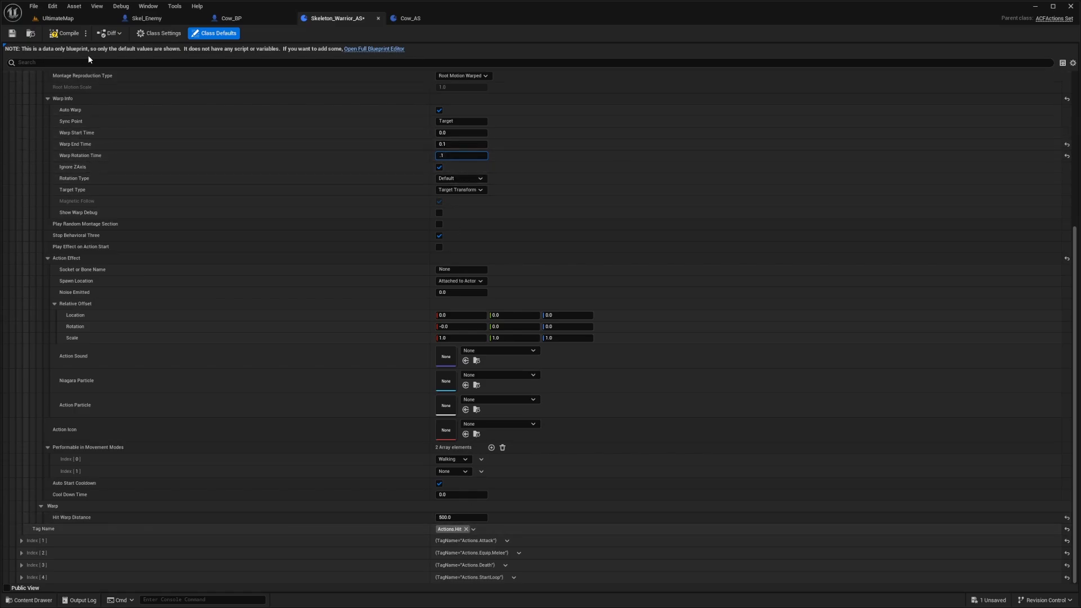
{"action": "left_click", "coordinate": [43, 29]}
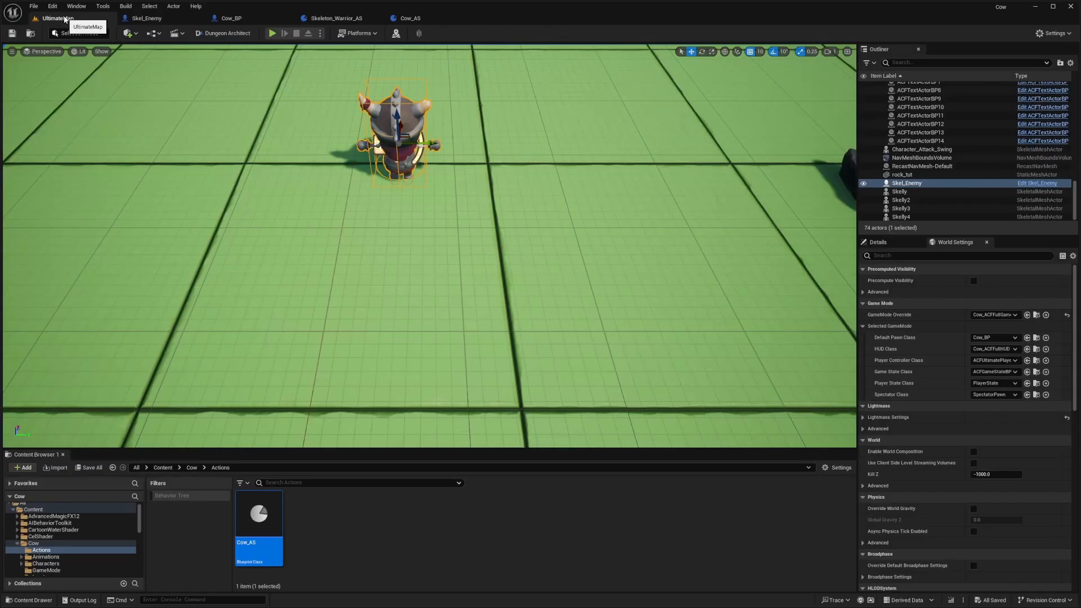
Reopen Skeleton_Warrior_AS with both warp times at 0.0 and edit Warp End Time
{"action": "left_click", "coordinate": [272, 33]}
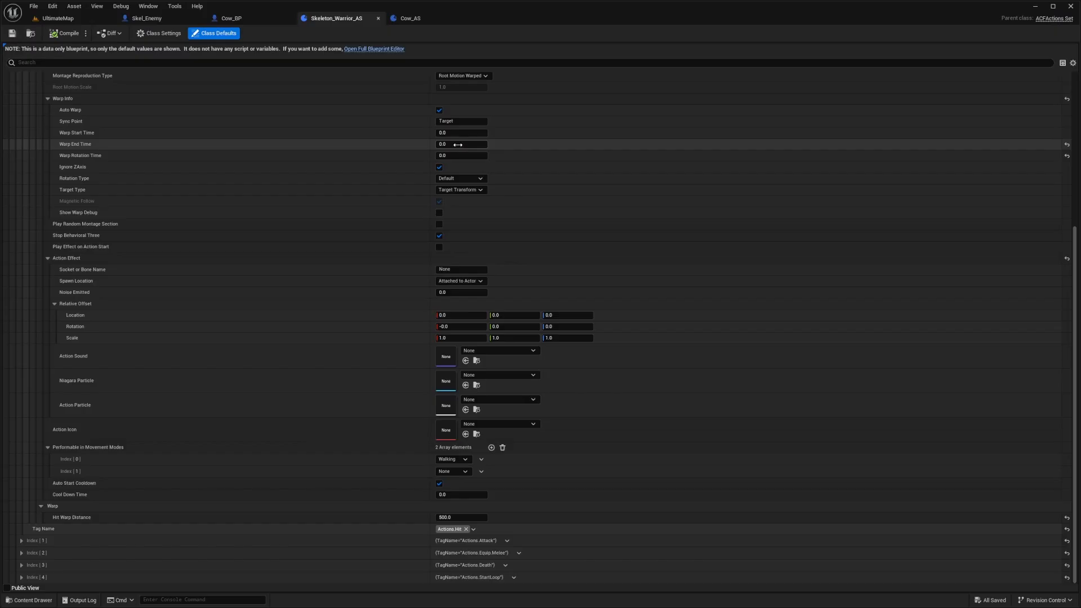
{"action": "left_click", "coordinate": [460, 144]}
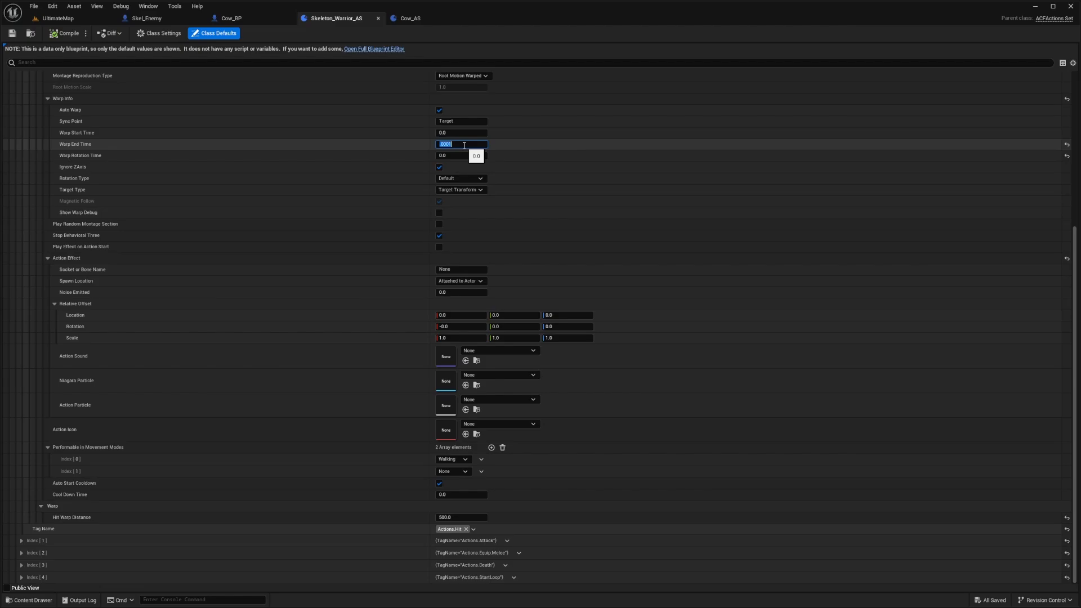